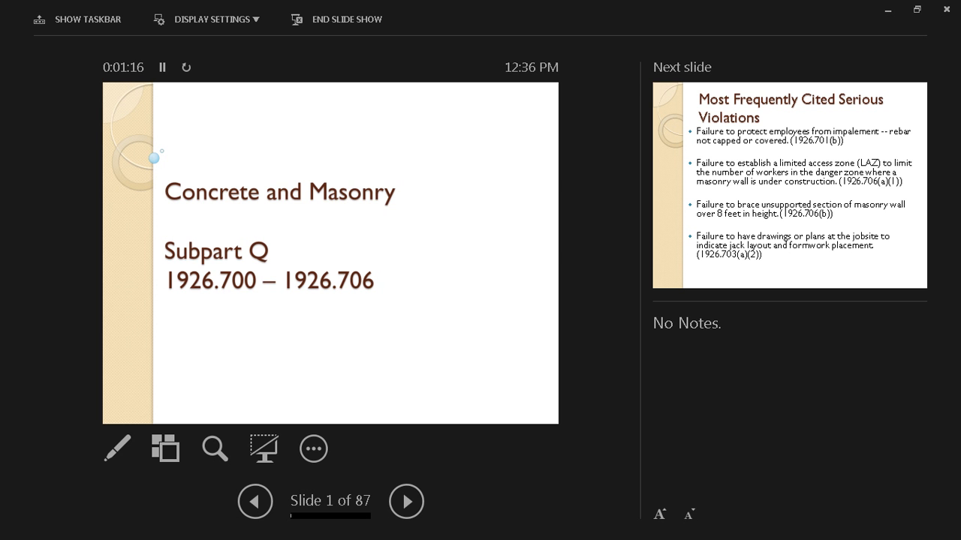
# Advance from the Subpart Q title slide to slide 2, Most Frequently Cited Serious Violations
pyautogui.click(405, 501)
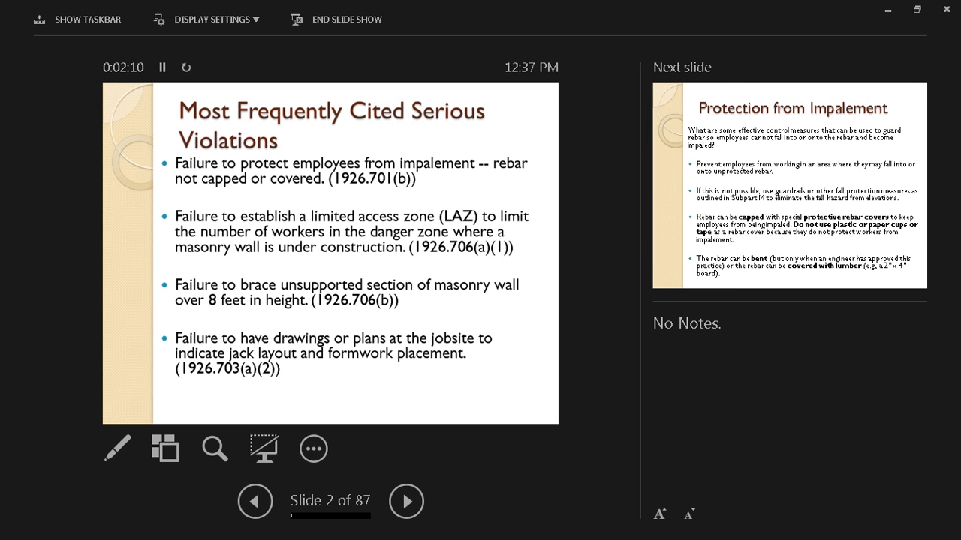
# Advance to slide 3, Protection from Impalement, on rebar control measures
pyautogui.click(406, 501)
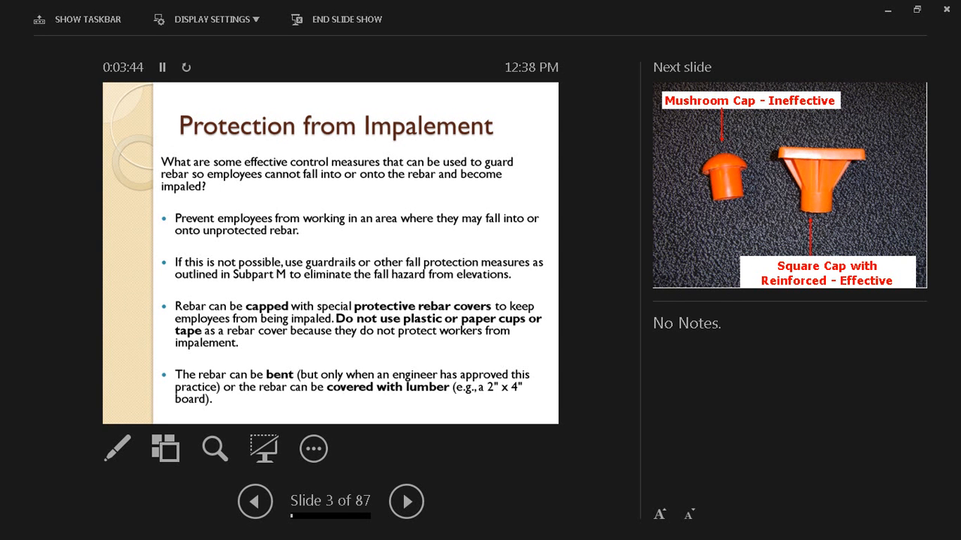
# Advance through the rebar cap comparison photo to slide 5, the four-photo jobsite collage
pyautogui.click(405, 501)
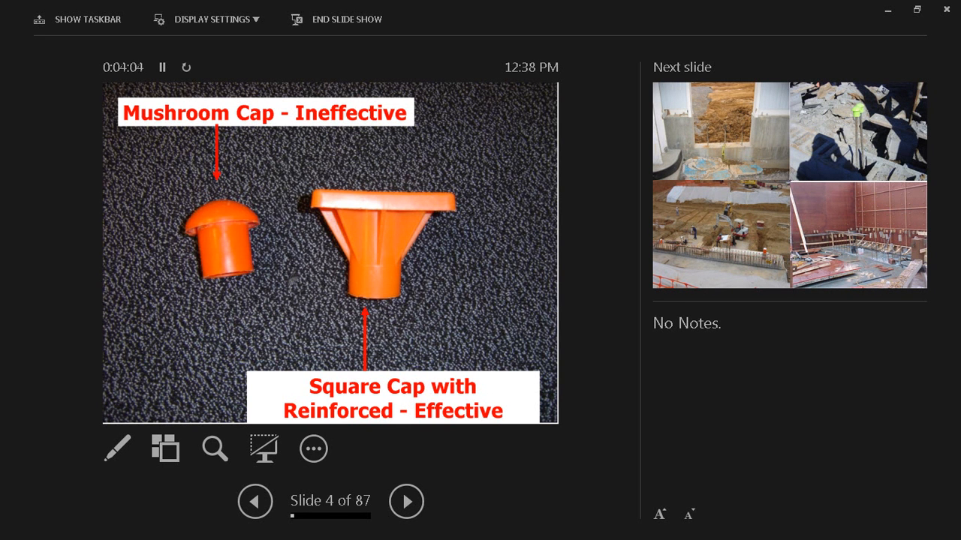
pyautogui.click(405, 502)
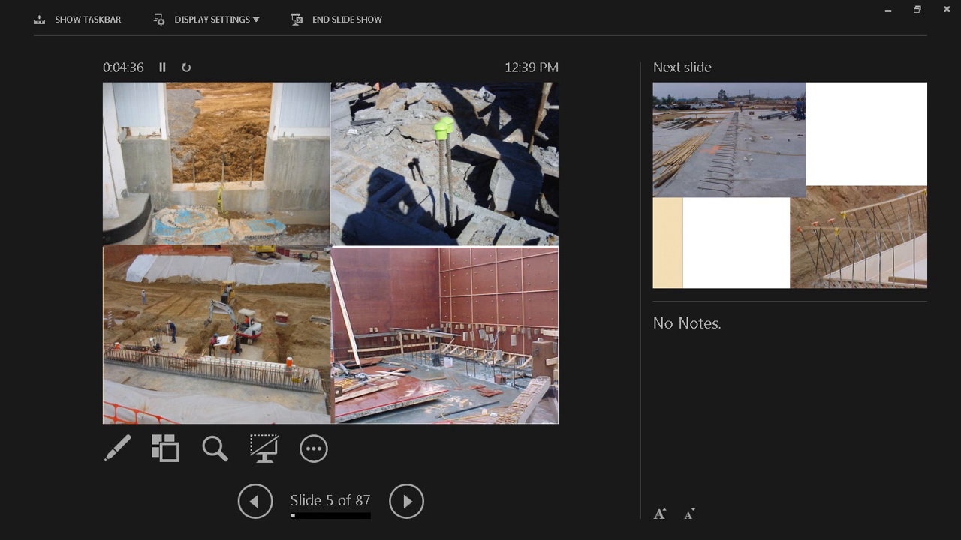
# Advance to slide 7, Post-Tensioning Work, listing access precautions behind the jack
pyautogui.click(406, 502)
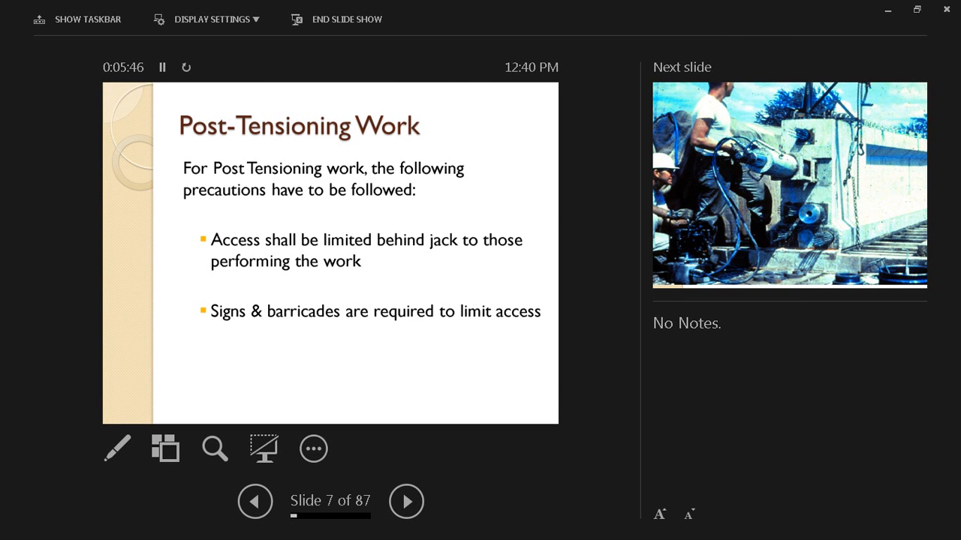
# Advance through the post-tensioning jack photo to slide 9, Concrete Placing by Crane and Bucket
pyautogui.click(405, 502)
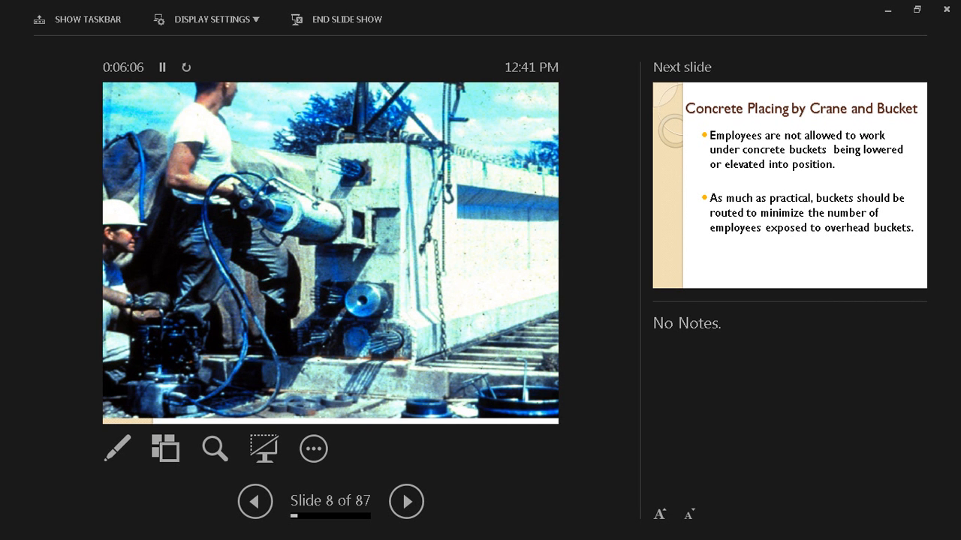
pyautogui.click(406, 502)
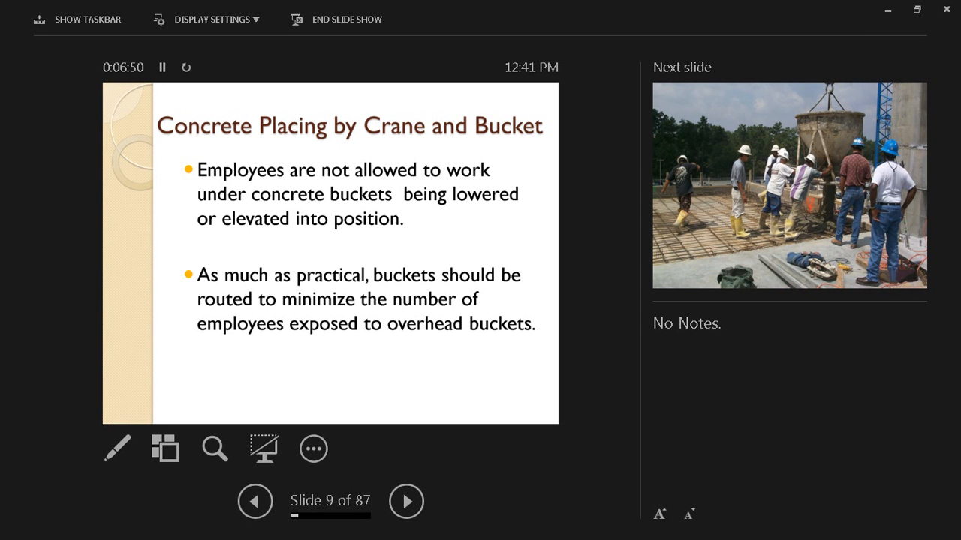
# Advance through the concrete bucket photo to slide 11, Equipment and Tools
pyautogui.click(405, 502)
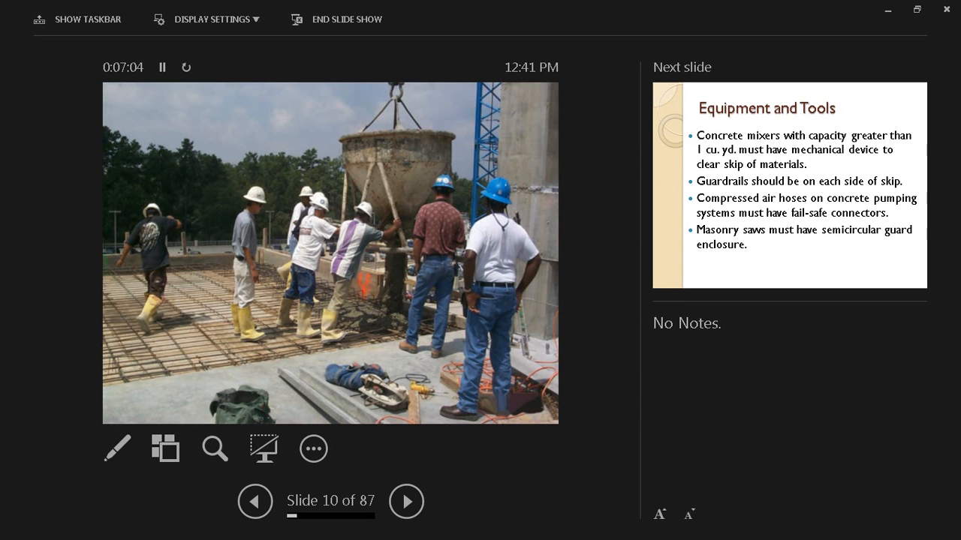
pyautogui.click(405, 502)
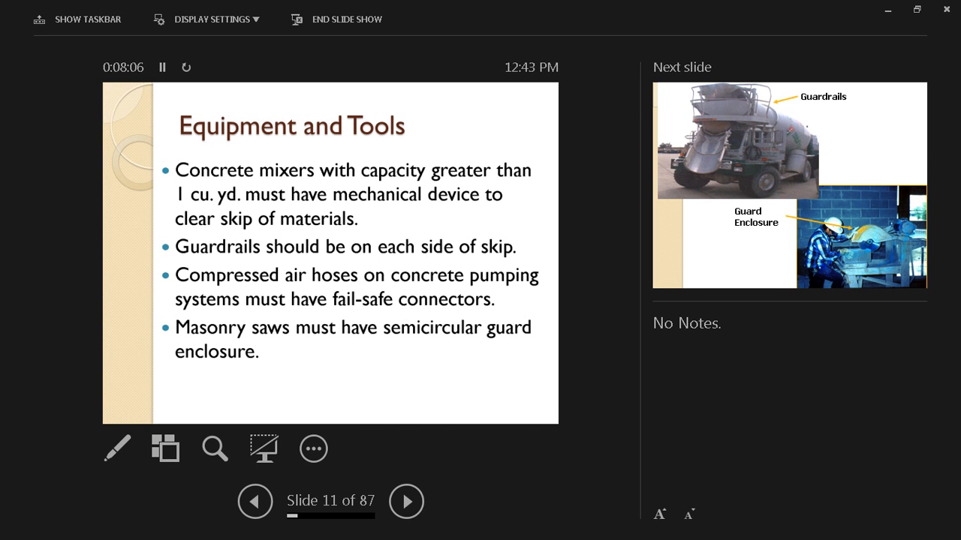
# Advance through the concrete buggy handles slide to slide 14, the second Equipment and Tools slide
pyautogui.click(405, 501)
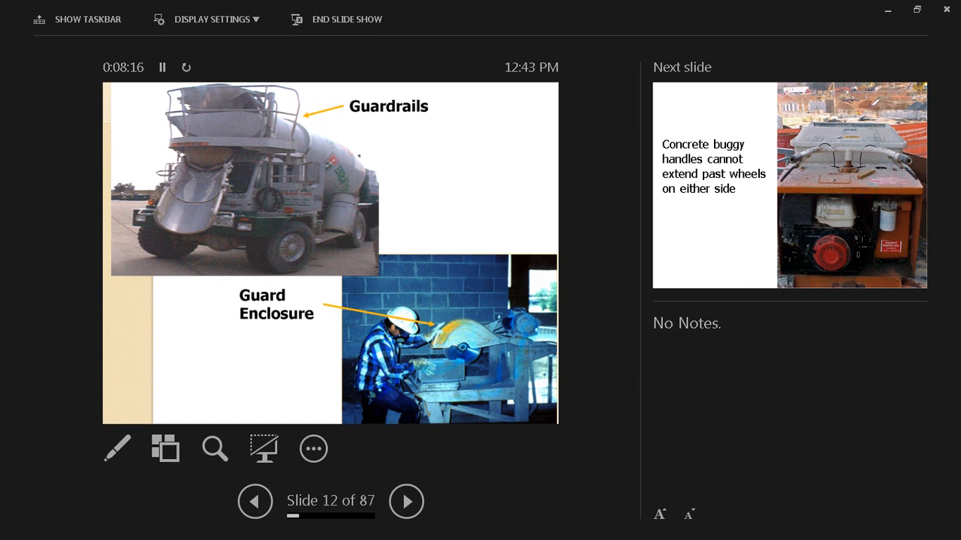
pyautogui.click(405, 501)
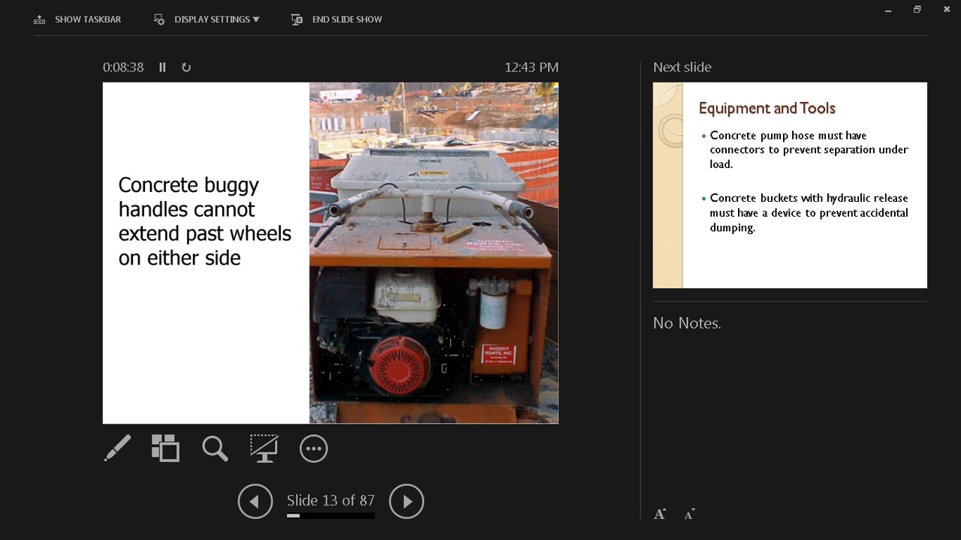
pyautogui.click(405, 502)
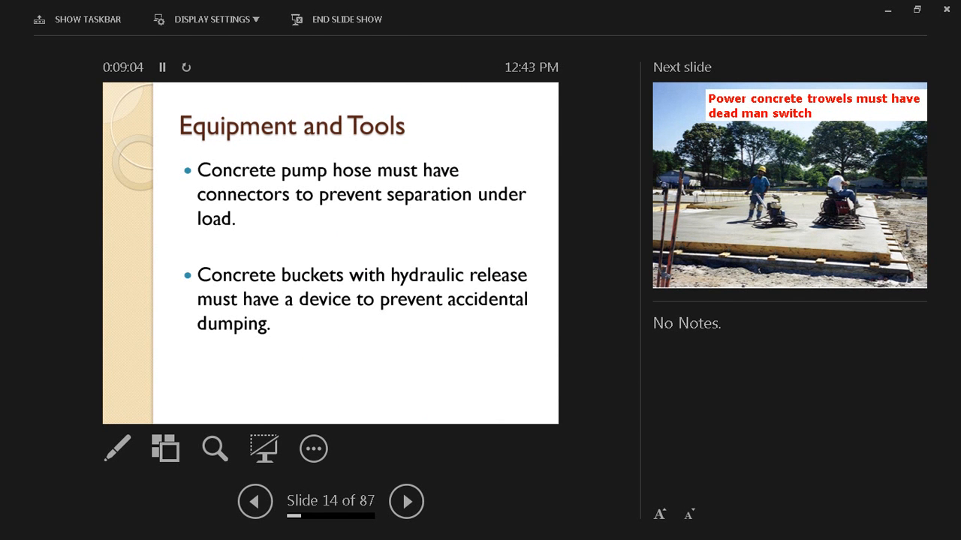
# Advance through the power trowel dead man switch photo to slide 16, Protection from Wall Collapses
pyautogui.click(406, 501)
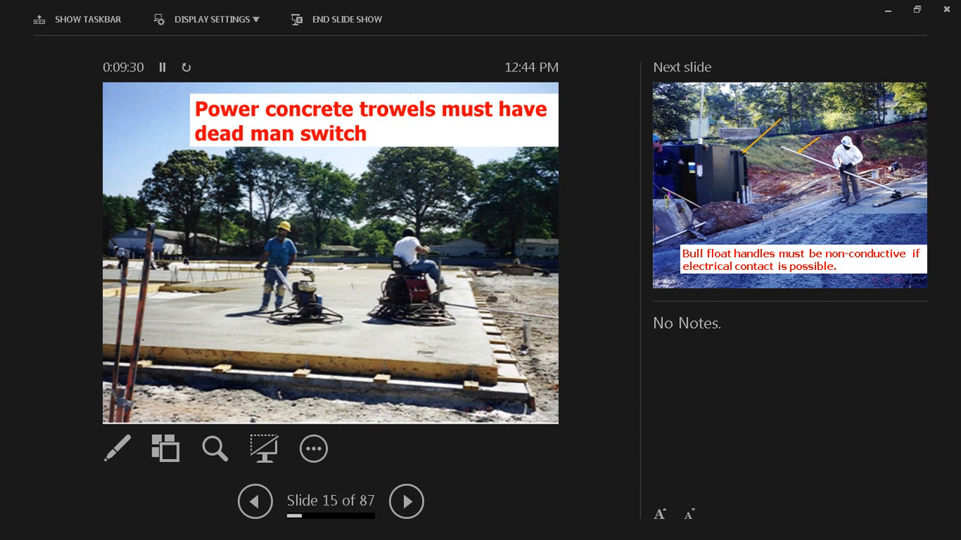
pyautogui.click(405, 502)
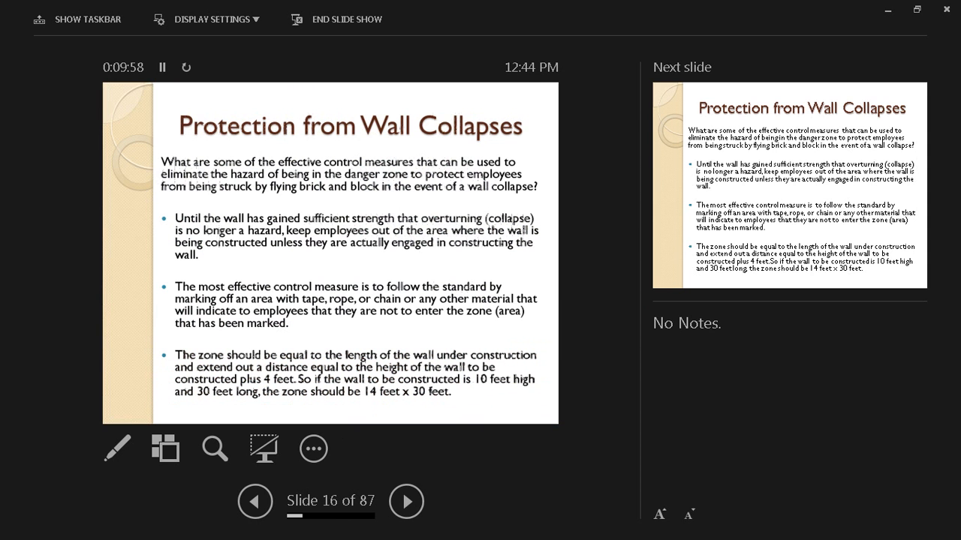
# Advance to slide 17, the continued Protection from Wall Collapses content
pyautogui.click(405, 502)
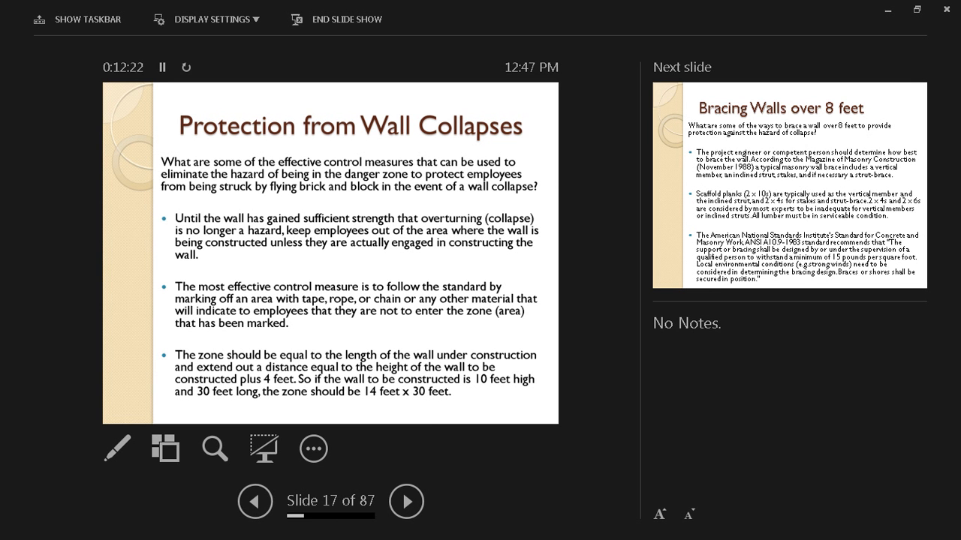
# Advance to slide 18, Bracing Walls over 8 feet, on brace design and lumber standards
pyautogui.click(406, 501)
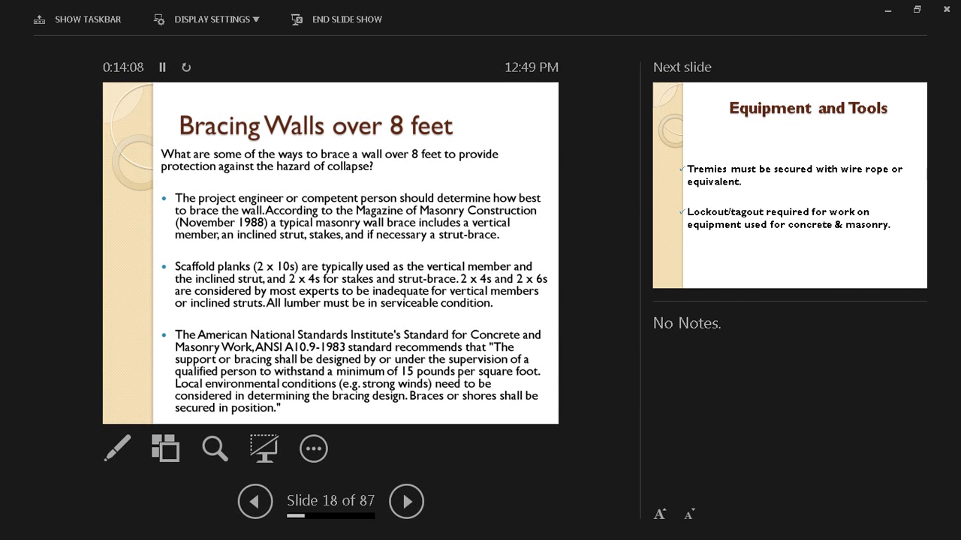
pyautogui.click(406, 501)
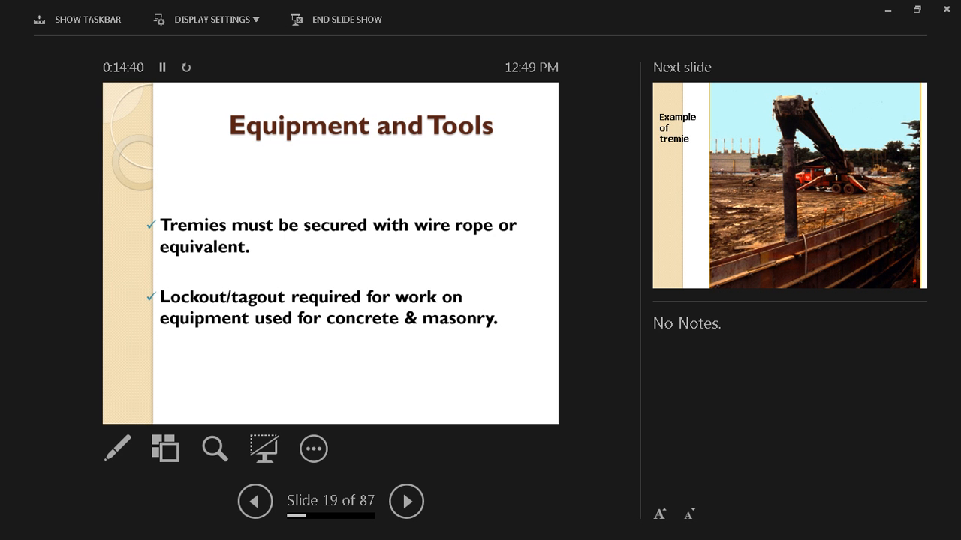
# Advance the show to slide 20, the Example of tremie photo
pyautogui.click(406, 501)
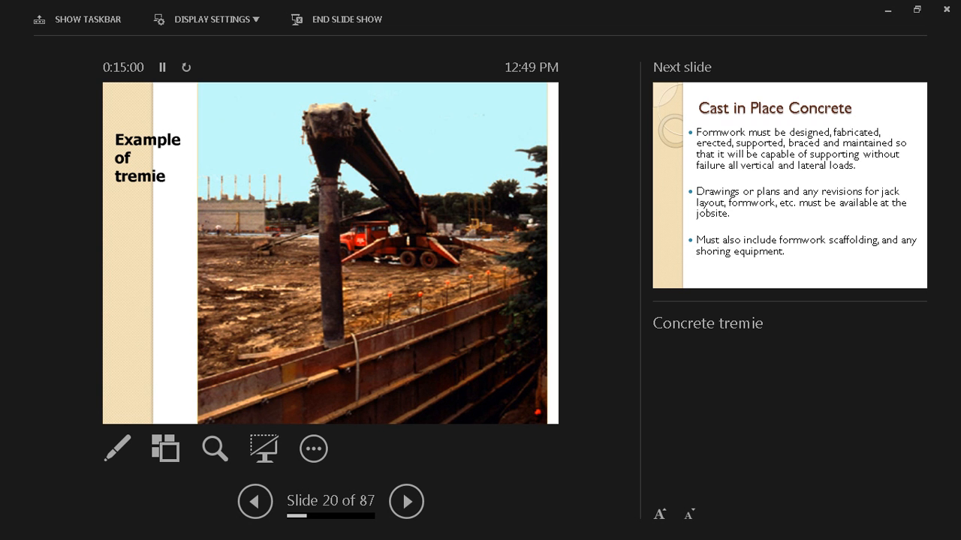
# Advance to slide 21, Cast in Place Concrete on formwork design and jobsite drawings
pyautogui.click(406, 502)
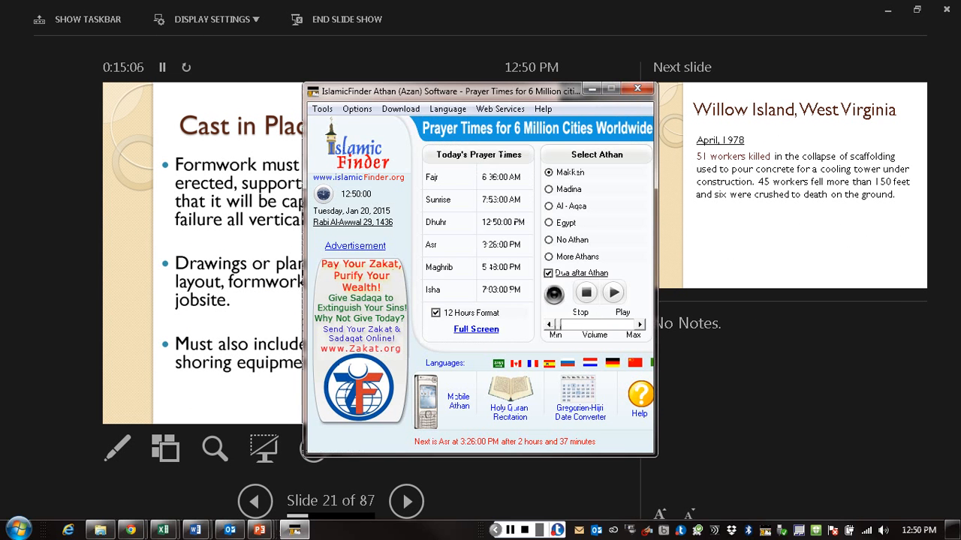
pyautogui.click(636, 87)
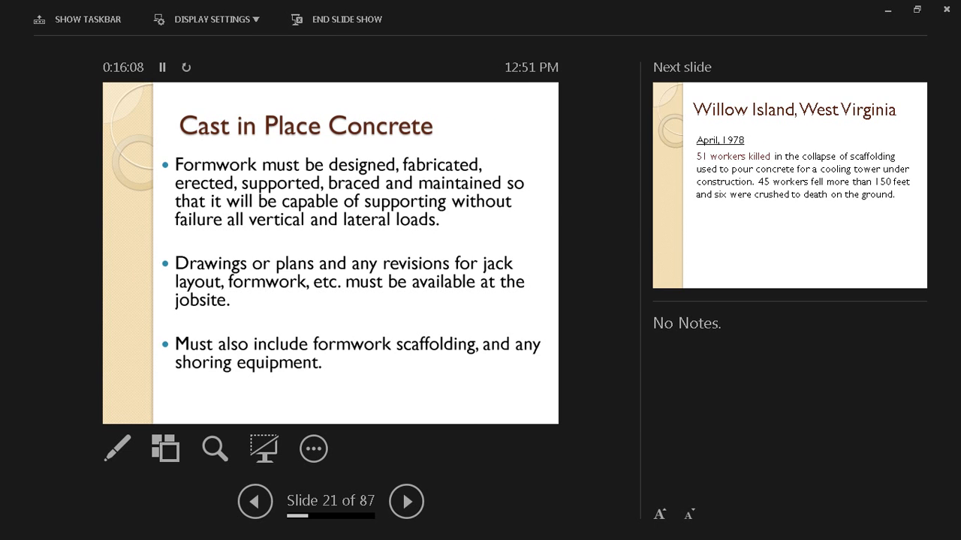
# Advance to slide 22, Willow Island, West Virginia, on the 1978 scaffolding collapse
pyautogui.click(405, 501)
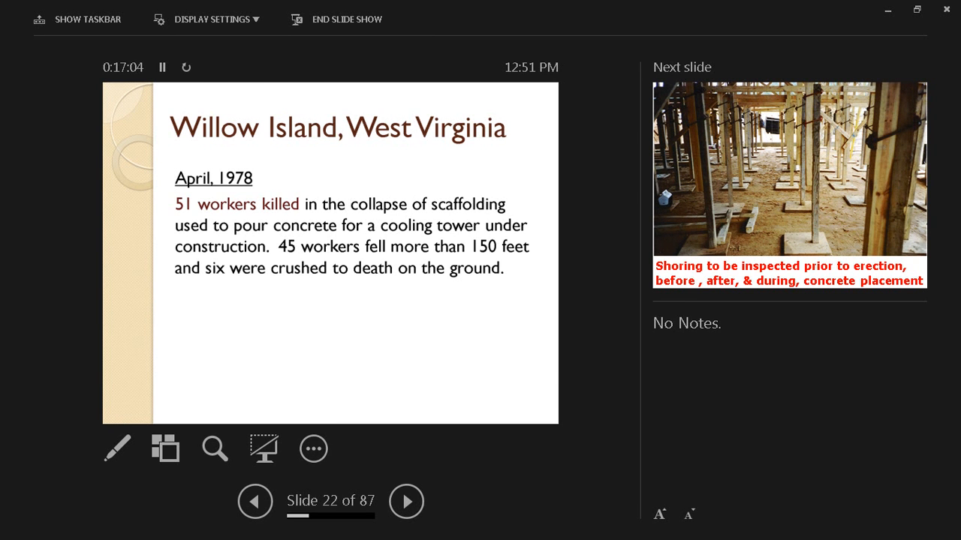
# Advance through slide 23, the shoring inspection photo, to slide 24, re-shoring inspection
pyautogui.click(405, 502)
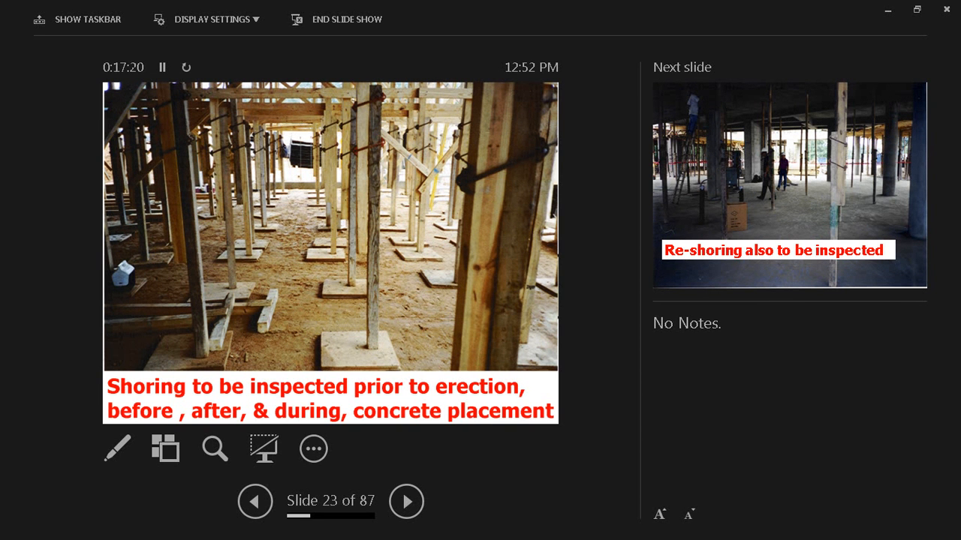
pyautogui.click(406, 502)
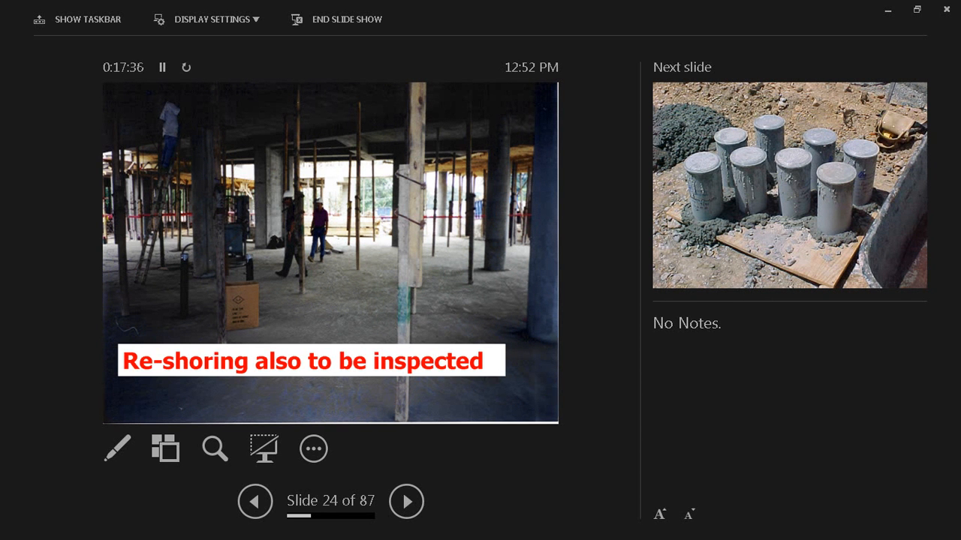
# Advance to slide 25, the concrete test cylinders photo for strength testing
pyautogui.click(405, 502)
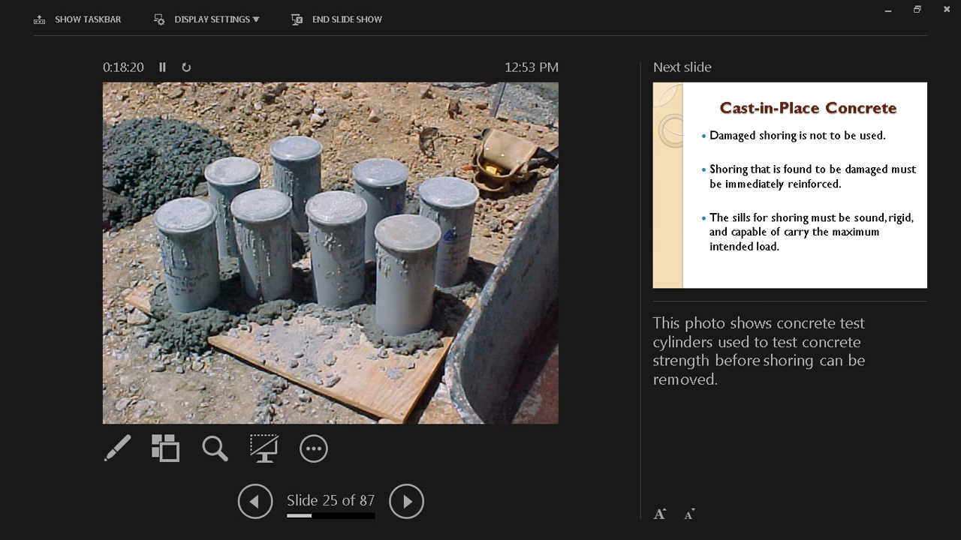
# Advance through slide 26, damaged shoring rules, to slide 27, base plates and shore heads
pyautogui.click(405, 501)
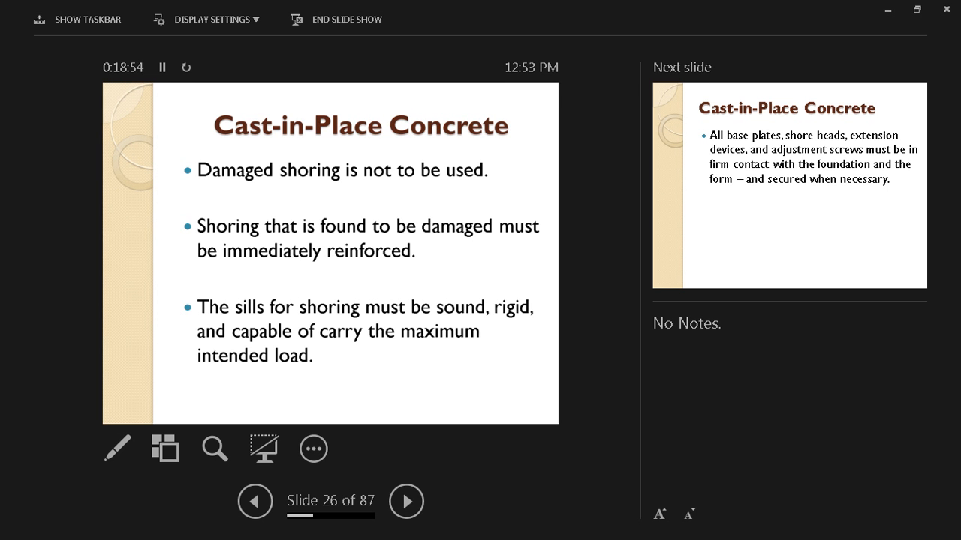
pyautogui.click(405, 501)
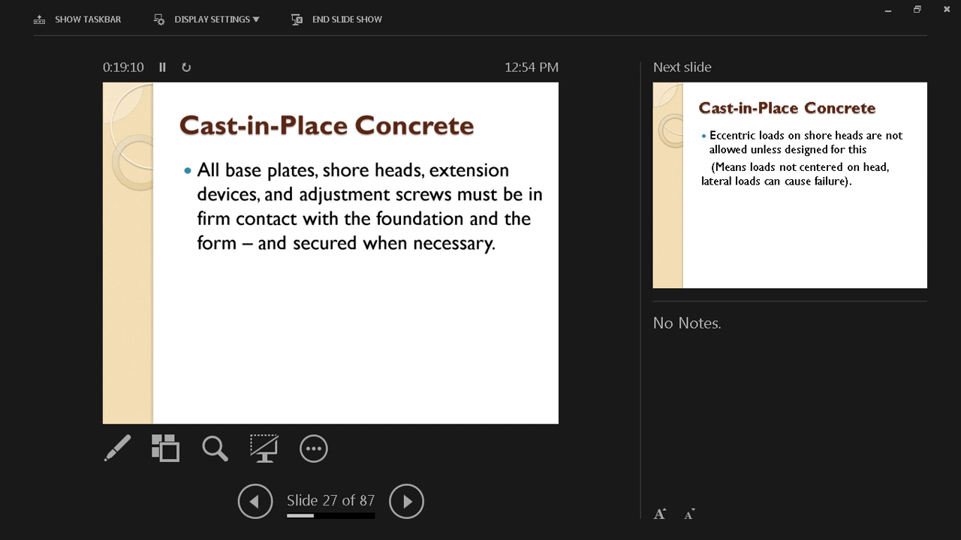
# Advance through slide 28, eccentric shore-head loads, to slide 29, the tiered formwork photo
pyautogui.click(405, 501)
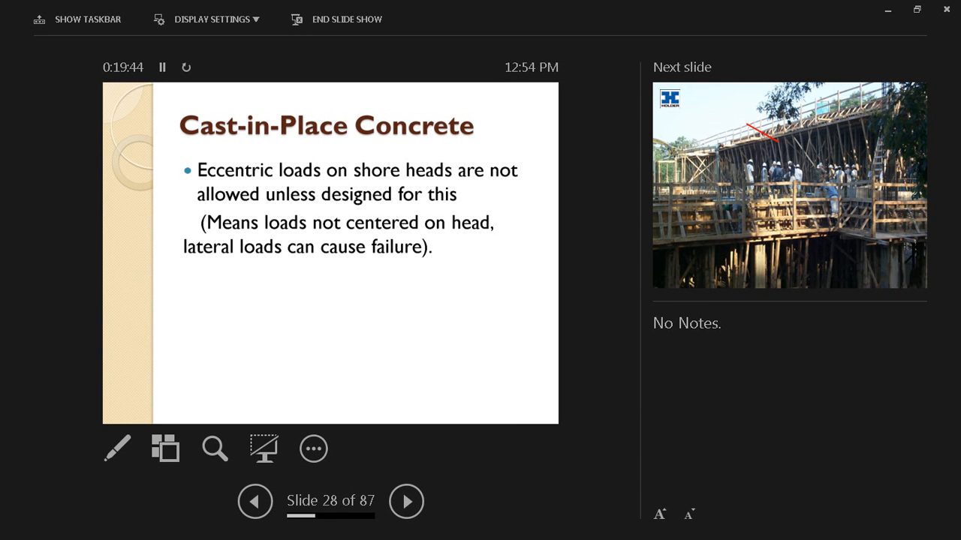
pyautogui.click(406, 502)
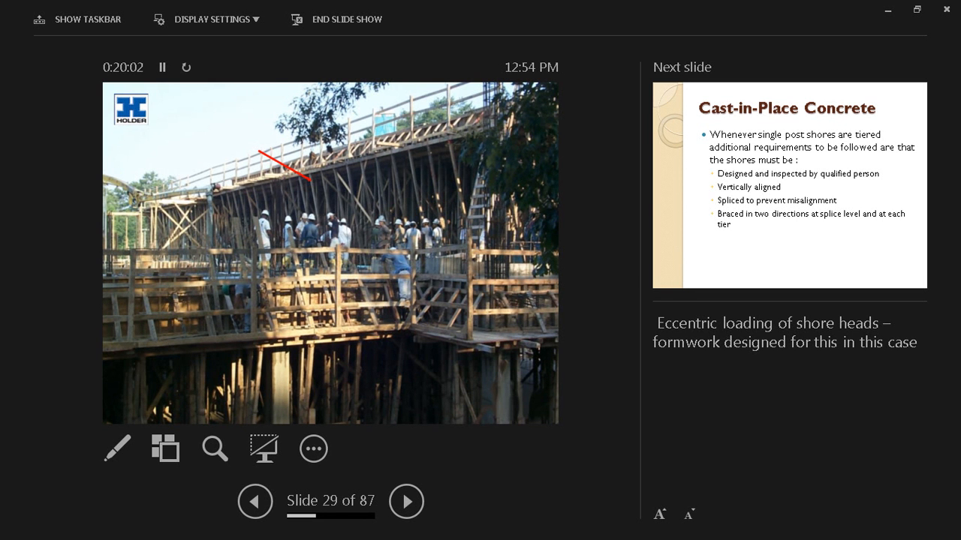
# Advance through slide 30, tiered single-post shores, to slide 31, shoring removal and re-shoring
pyautogui.click(405, 501)
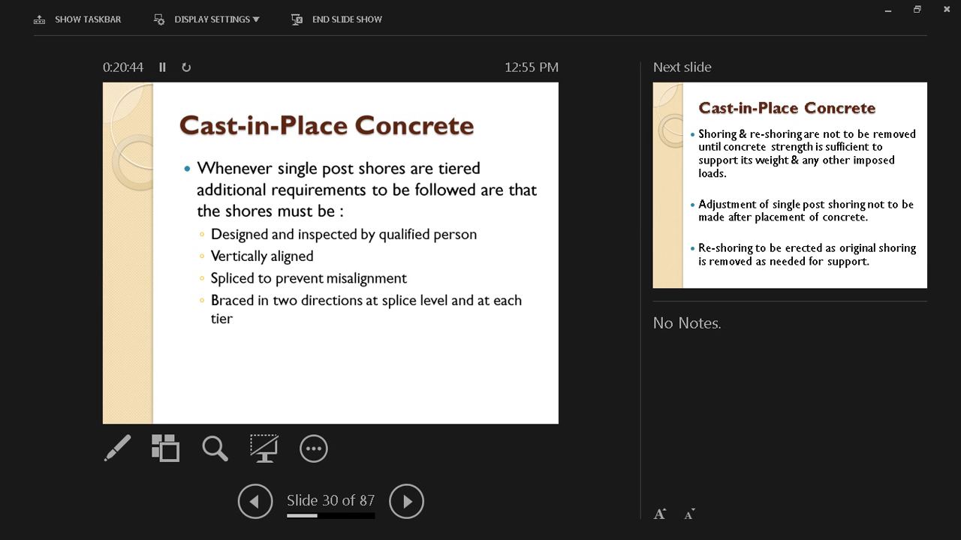
pyautogui.click(405, 501)
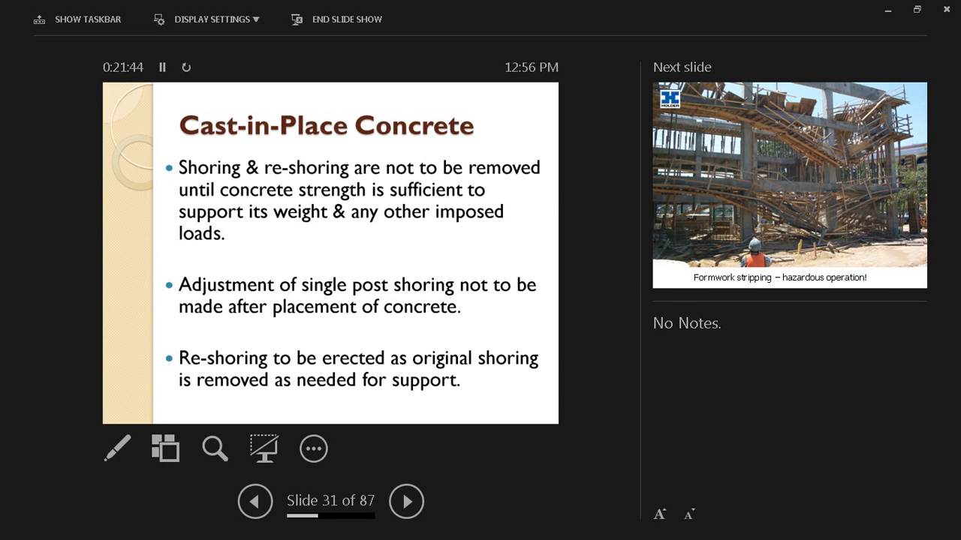
# Advance to slide 32, the hazardous formwork stripping photo
pyautogui.click(405, 502)
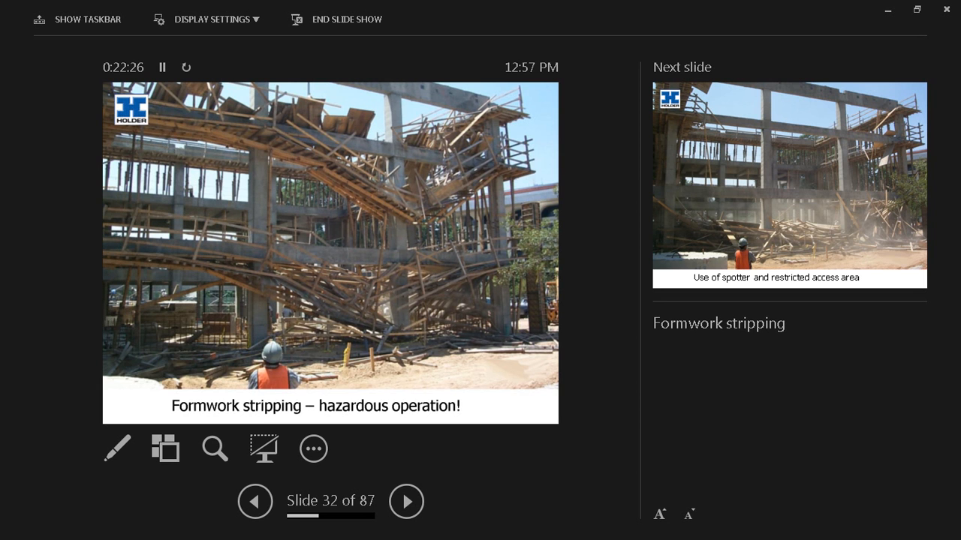
# Advance past the spotter photo toward slide 34, Cast-in-Place Concrete Slip Forms
pyautogui.click(405, 501)
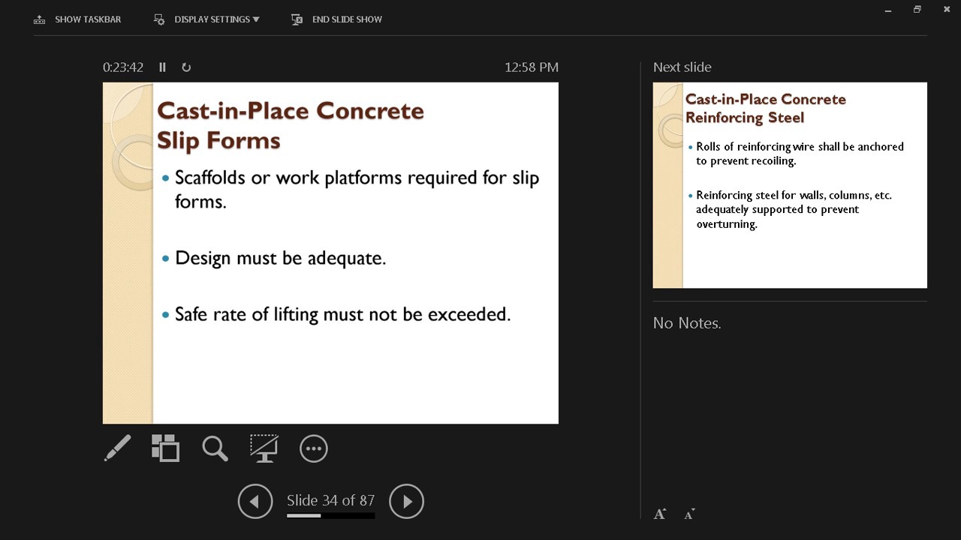
# Advance to slide 35 on anchoring wire rolls and supporting reinforcing steel
pyautogui.click(406, 501)
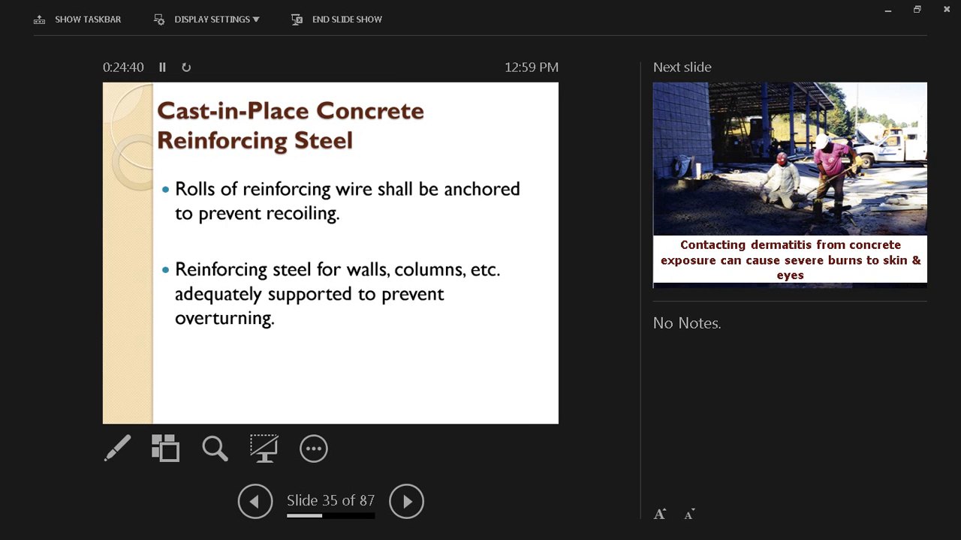
# Advance to slide 36, the photo warning of dermatitis burns from concrete exposure
pyautogui.click(405, 501)
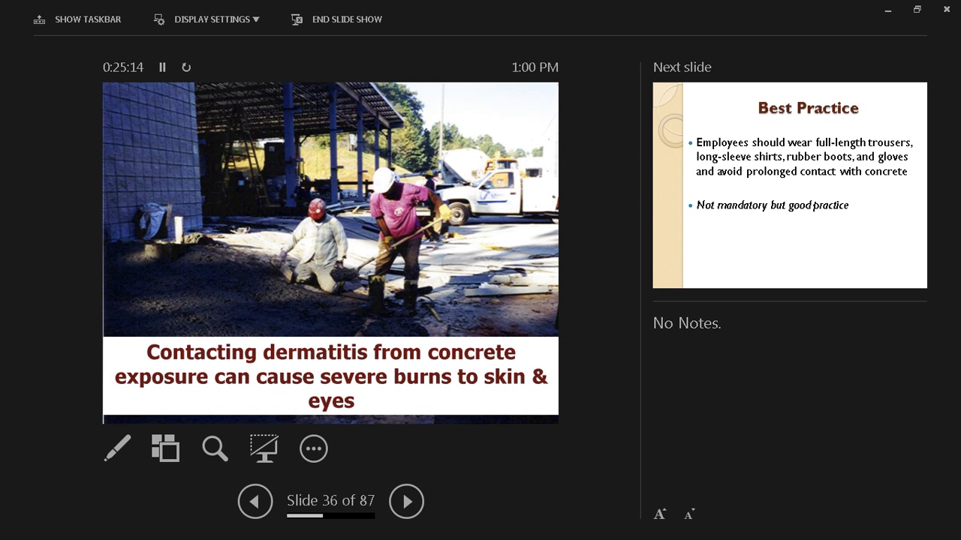
# Step through both Best Practice slides to reach slide 38 on eye protection and eyewash facilities
pyautogui.click(405, 501)
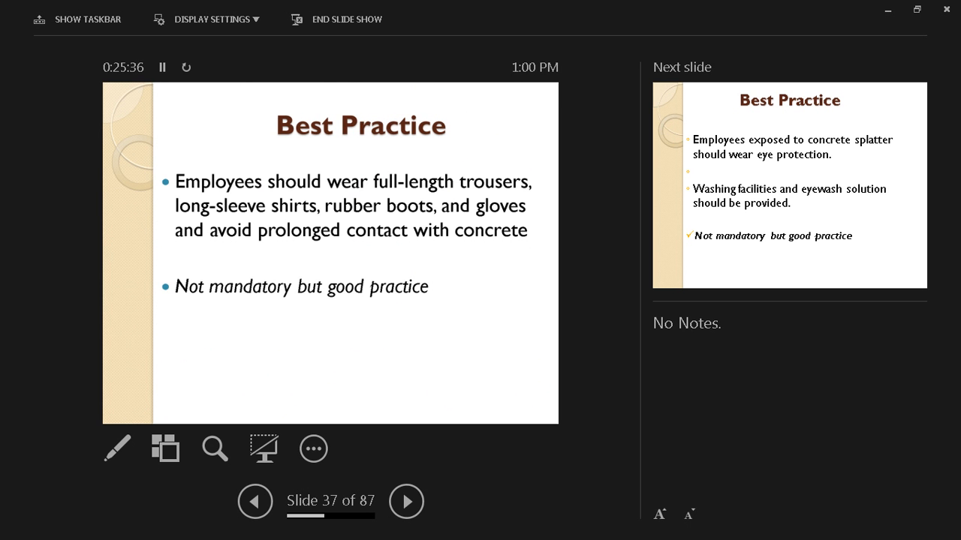
pyautogui.click(406, 502)
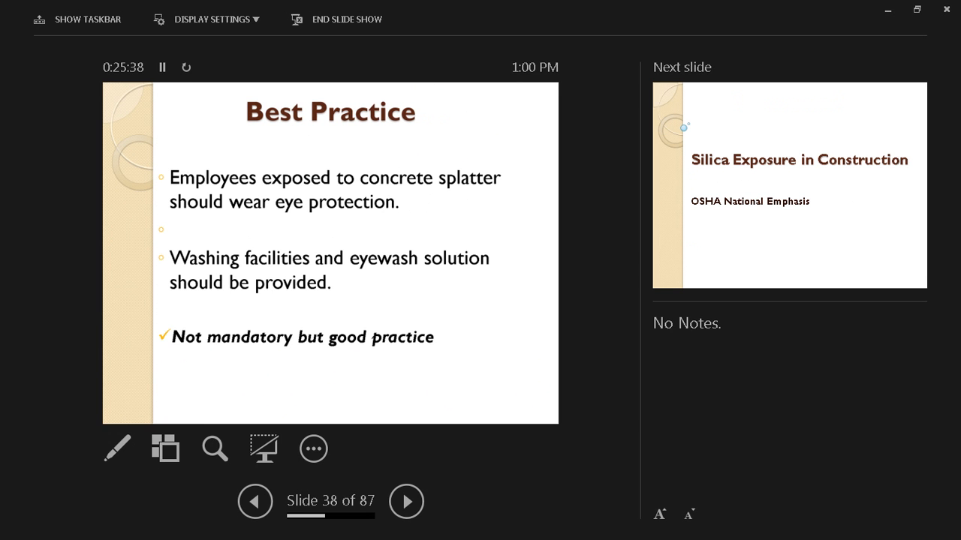